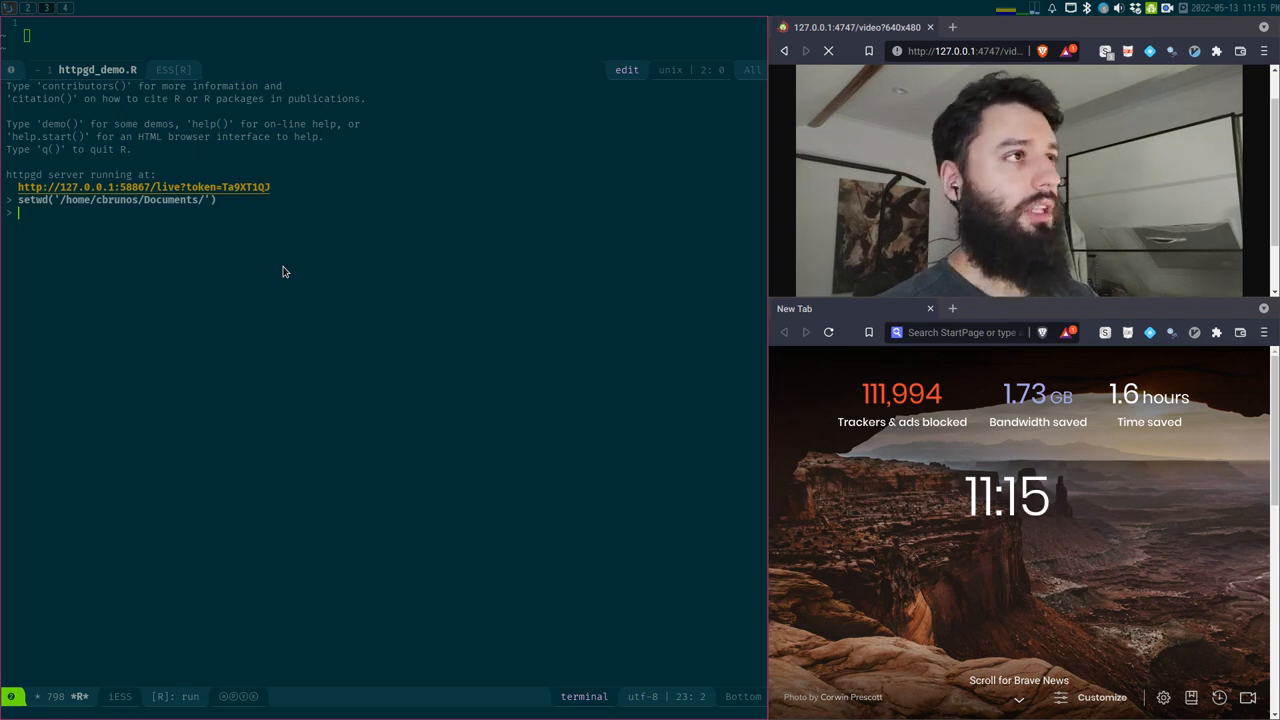
- Run plot(mtcars) to show its scatterplot matrix in Brave, closing the stray empty tab
text(plot()
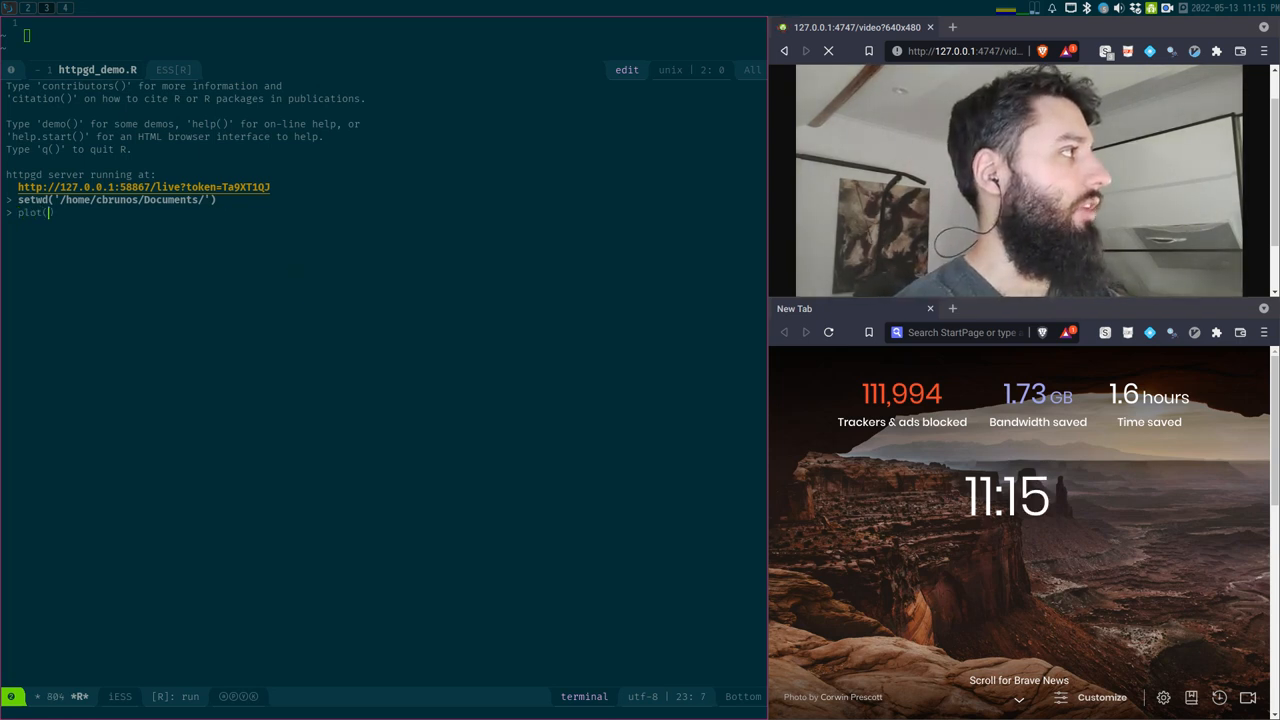
text(mtcars)
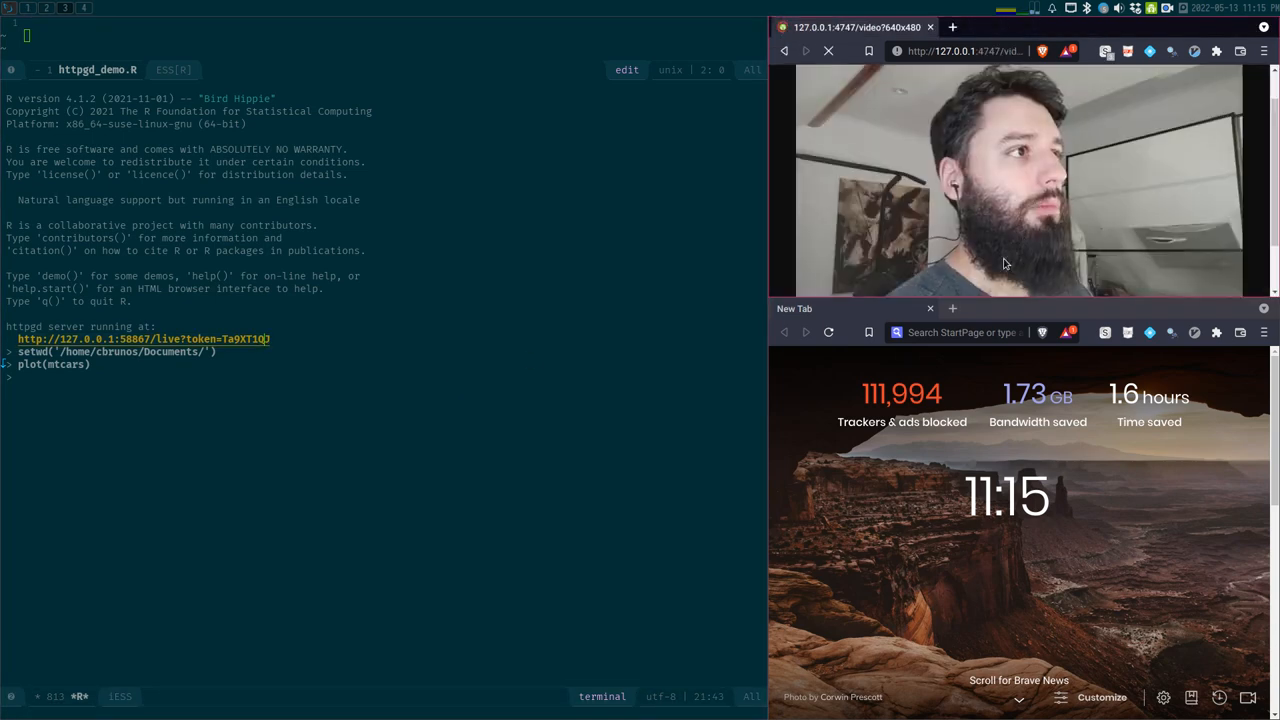
click(952, 308)
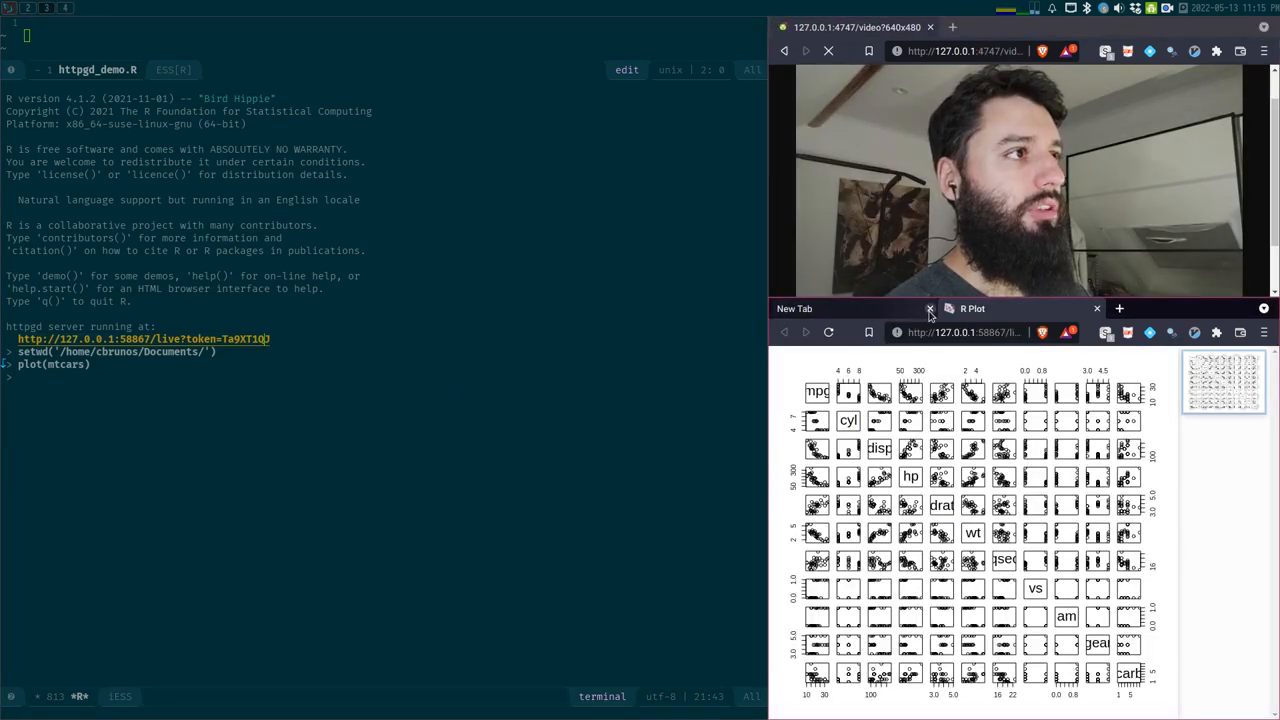
click(928, 308)
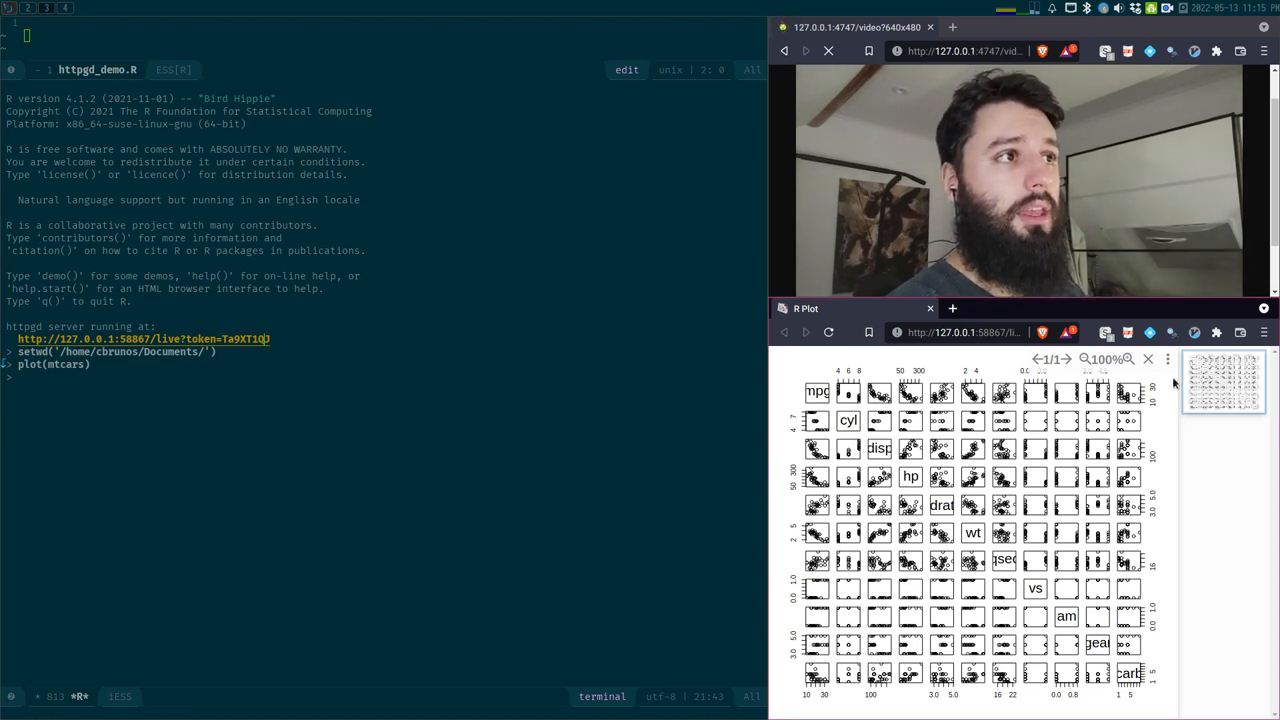
click(1168, 360)
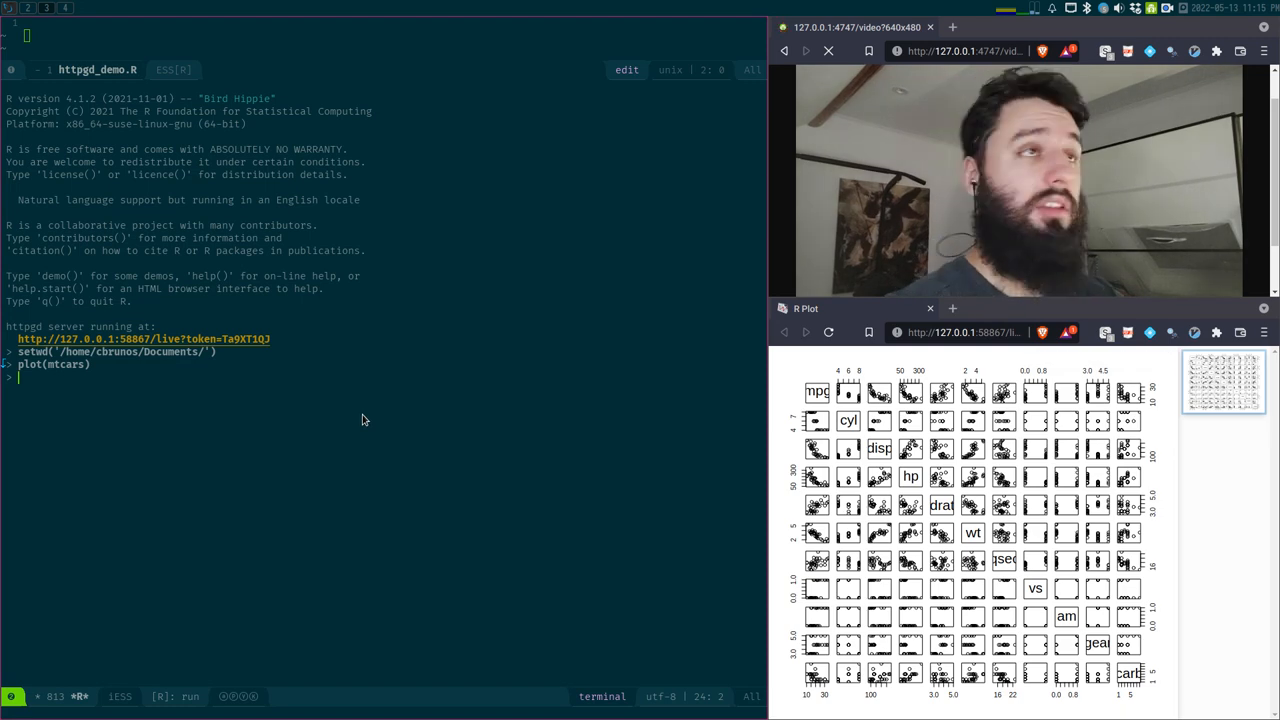
- Run plot(iris) for the iris scatterplot matrix, then View(iris) in the console
text(plot(iris)
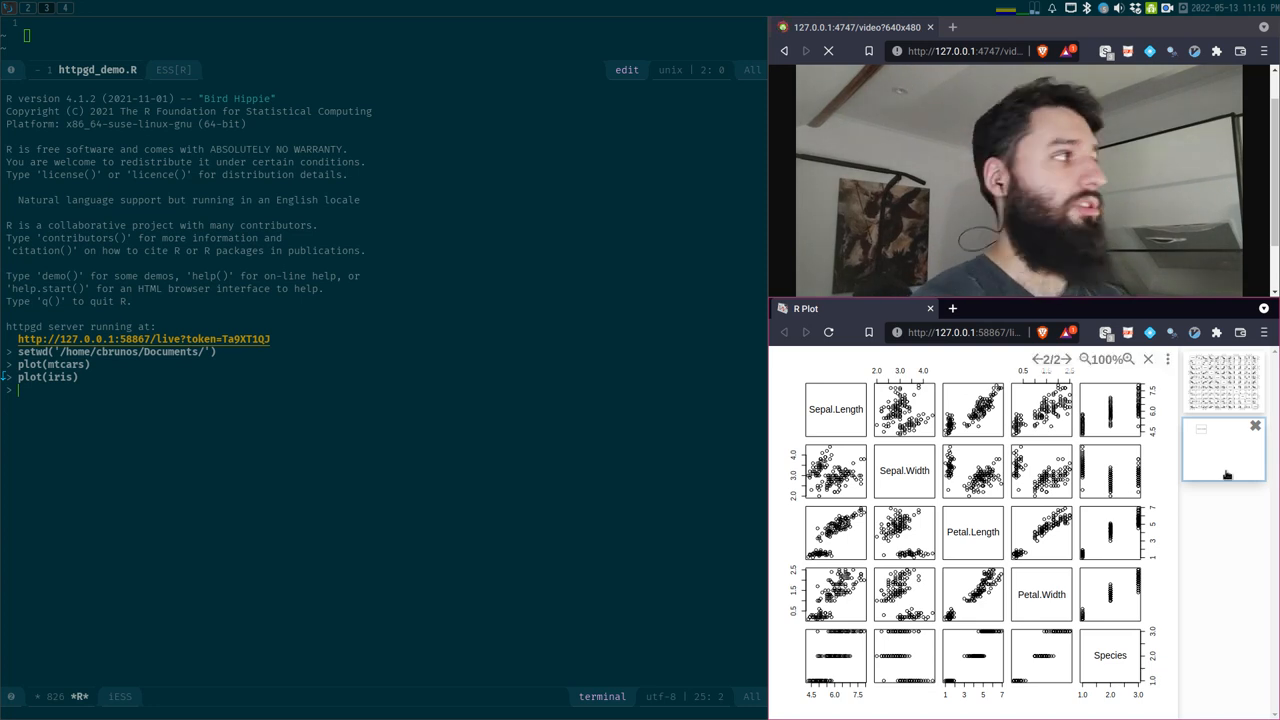
text(vi)
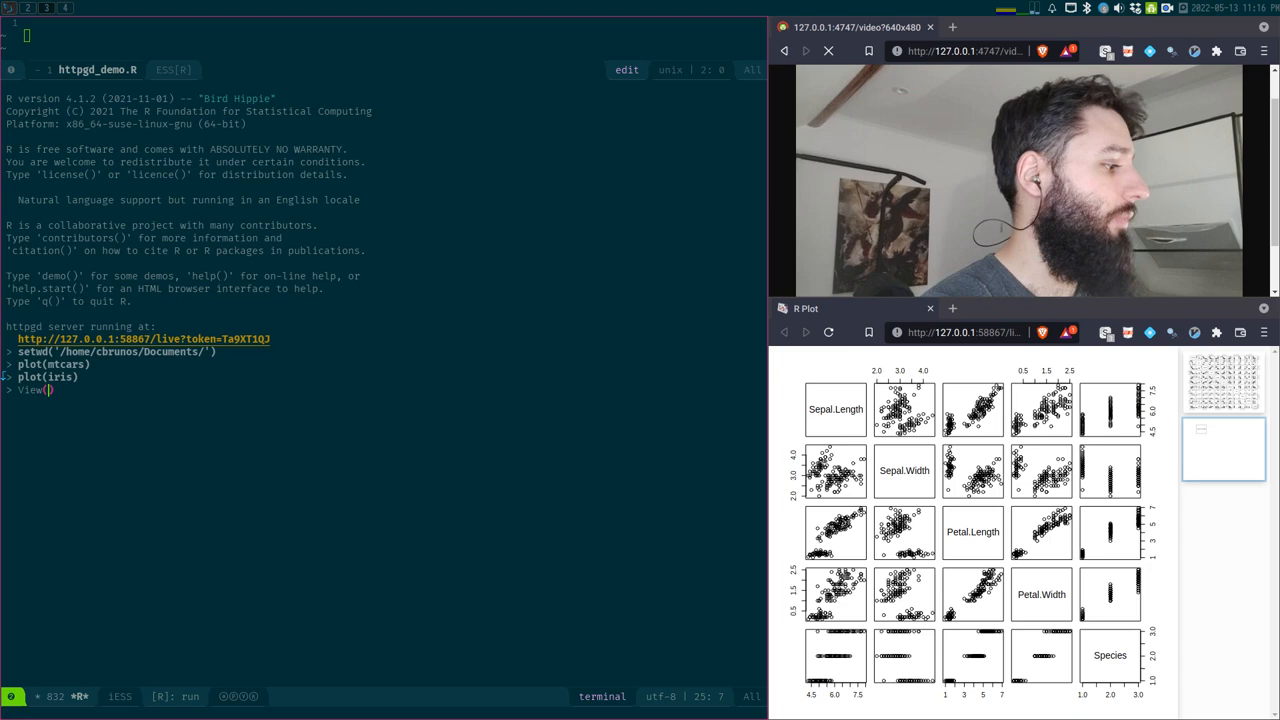
text(iris)
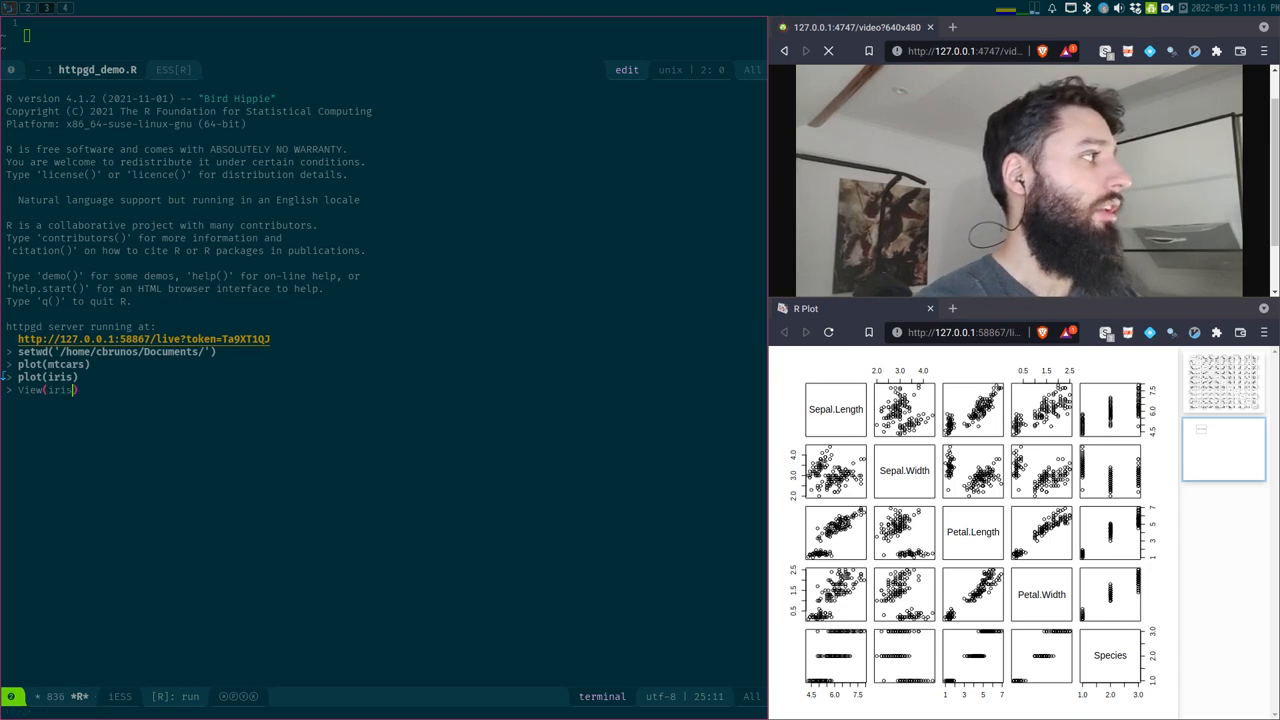
key(Return)
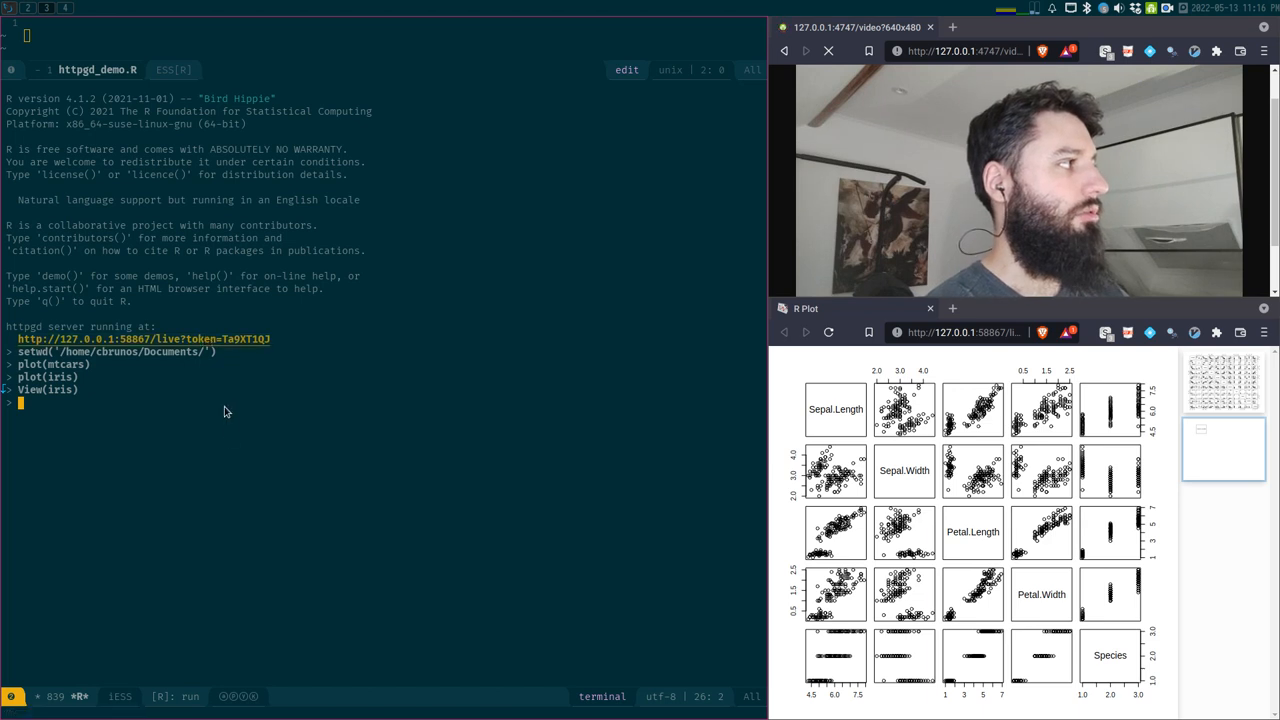
mouse_move(234, 464)
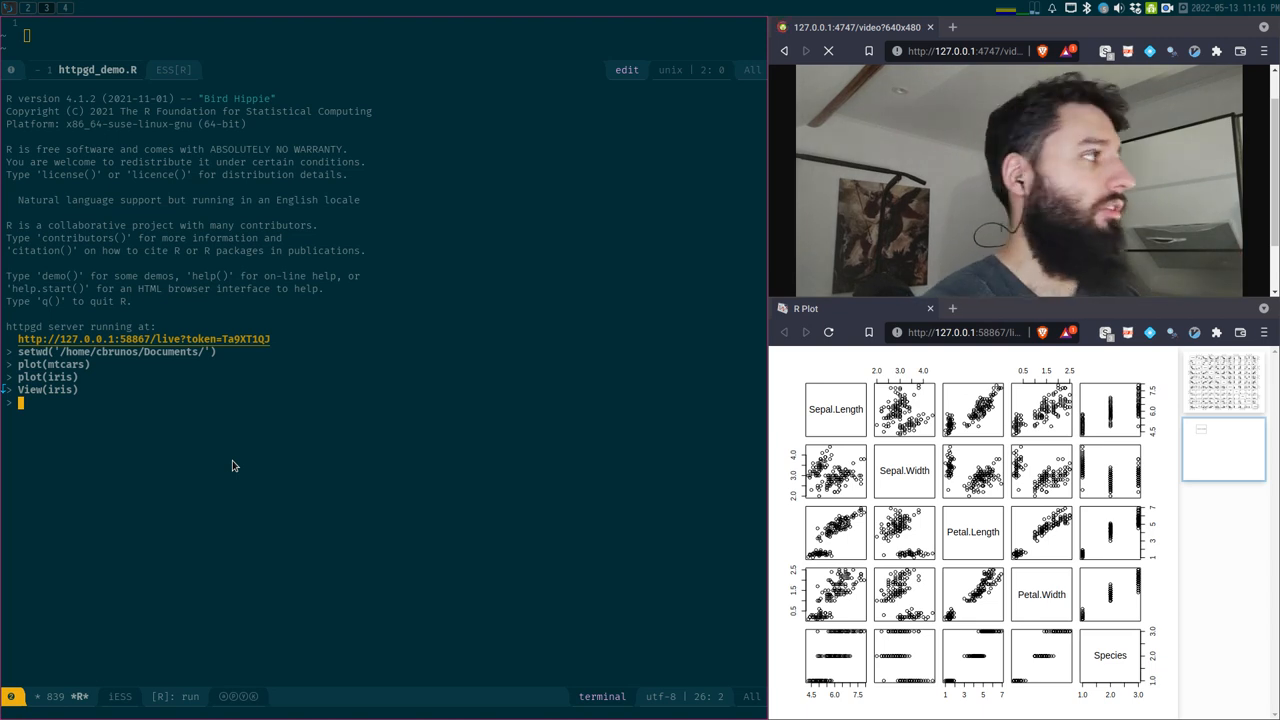
- Run httpgd::hgd_browse() for a second plot viewer tab, then View(iris) again
text(httpgd::)
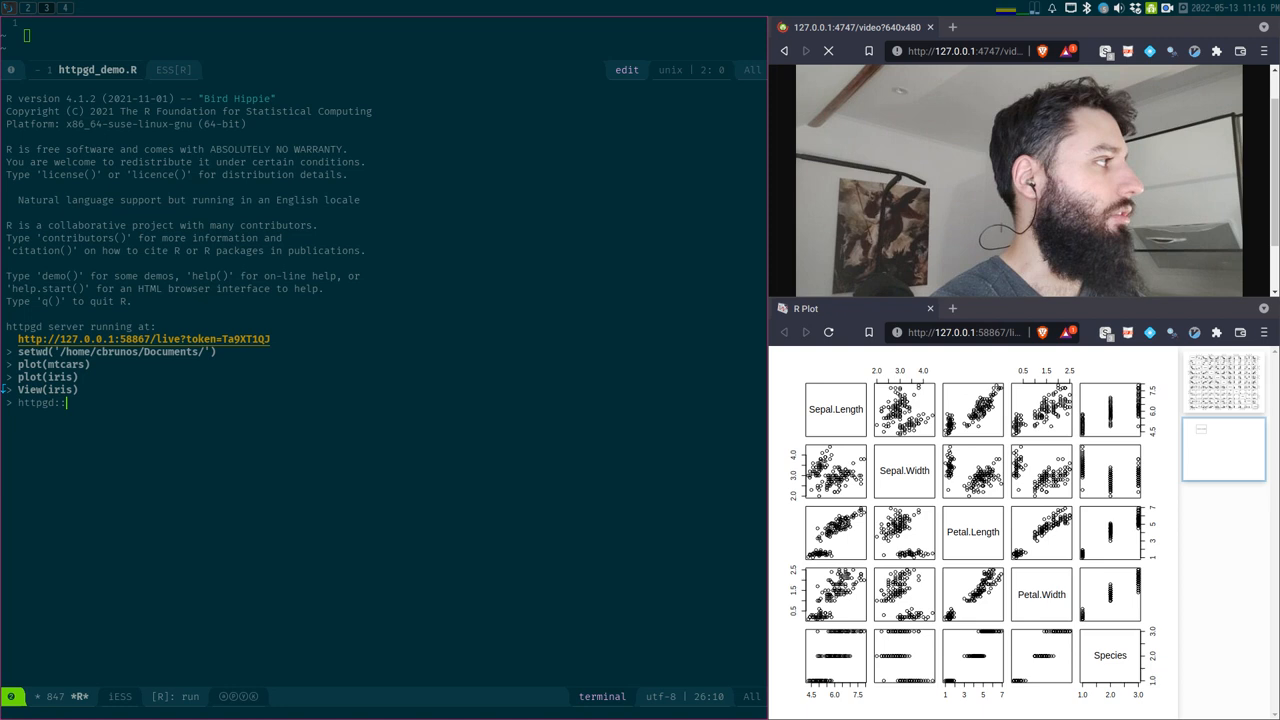
text(hgd_browse()
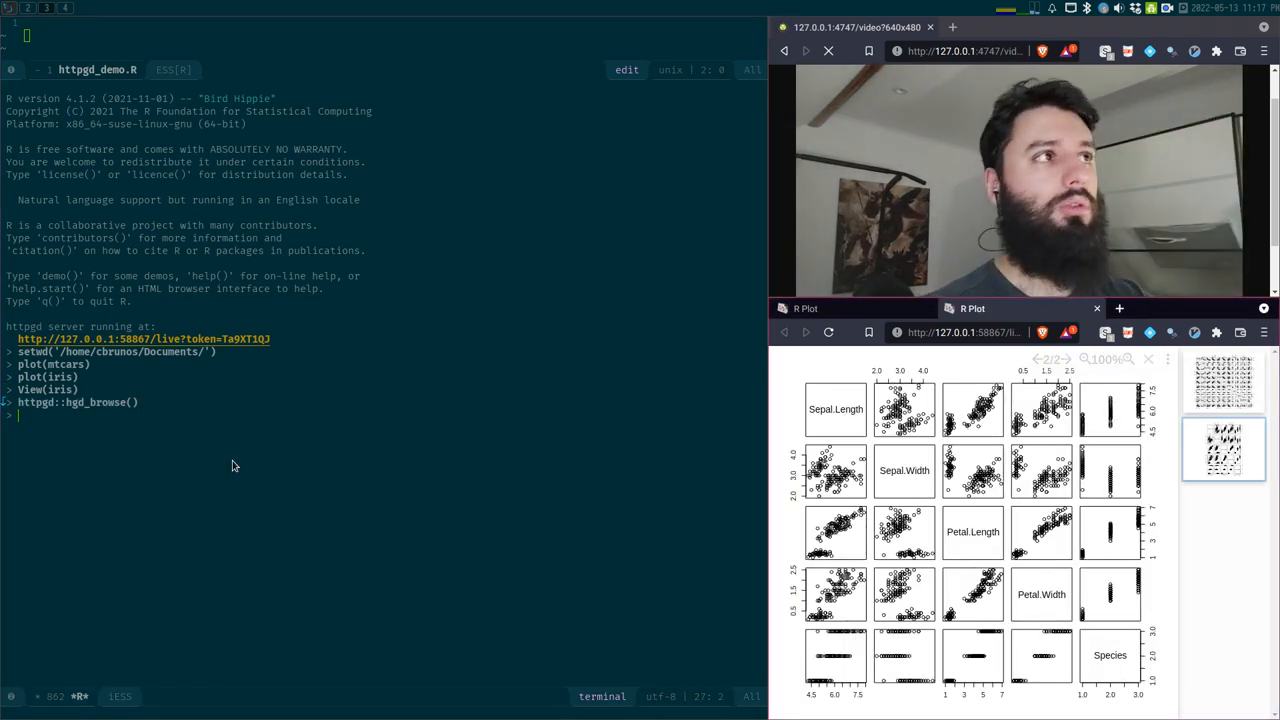
text(httpgd::hgd_browse())
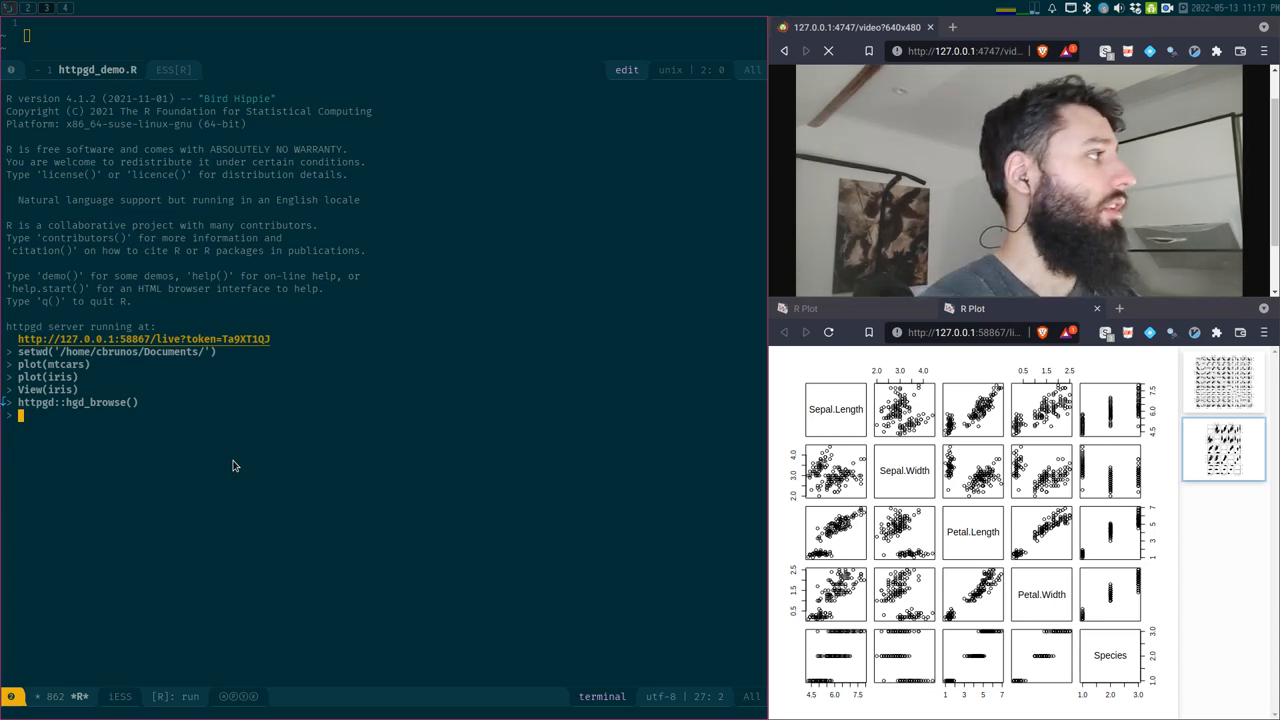
text(View(iris))
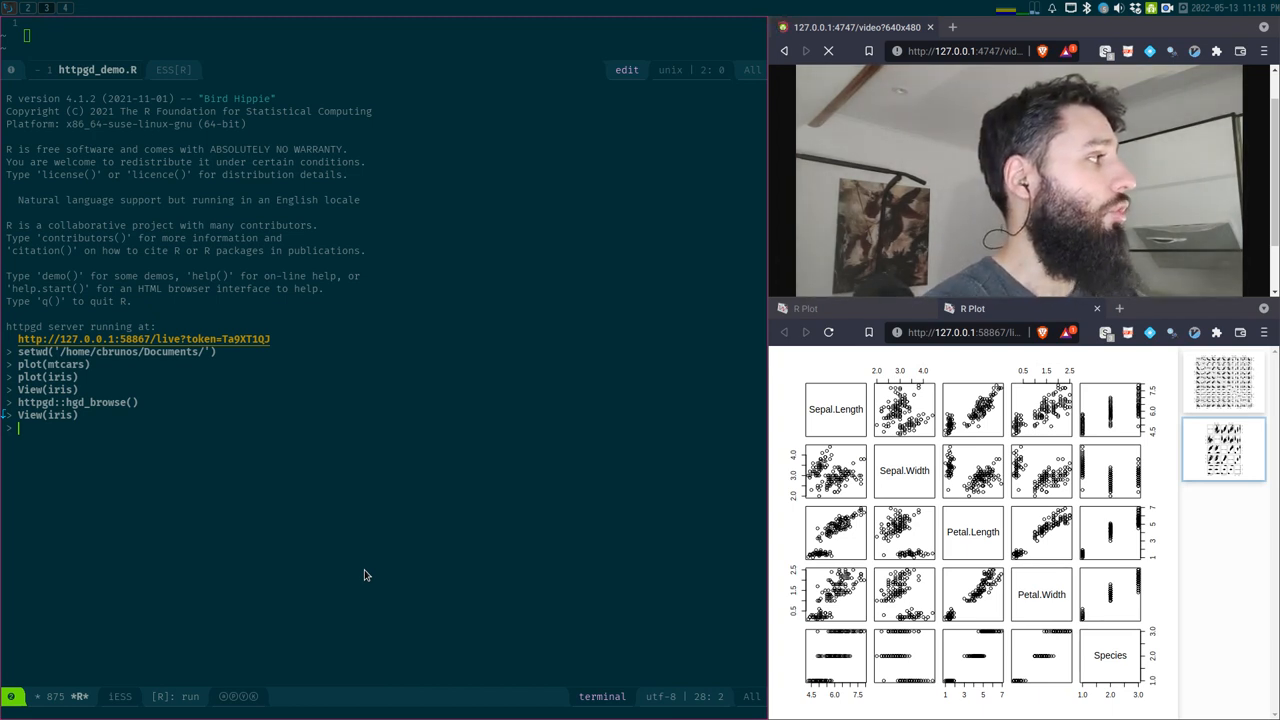
- Print View's definition, run View(mtcars), and filter and page the reactable table in Brave
text(view)
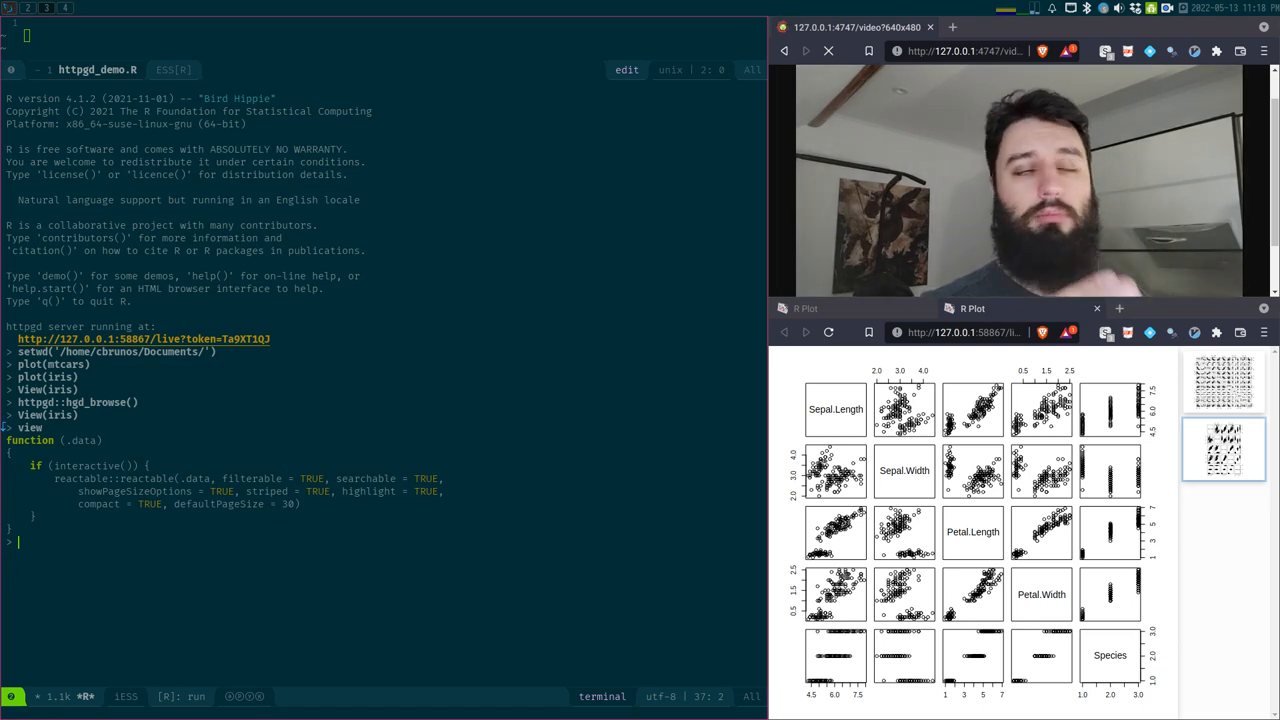
text(view)
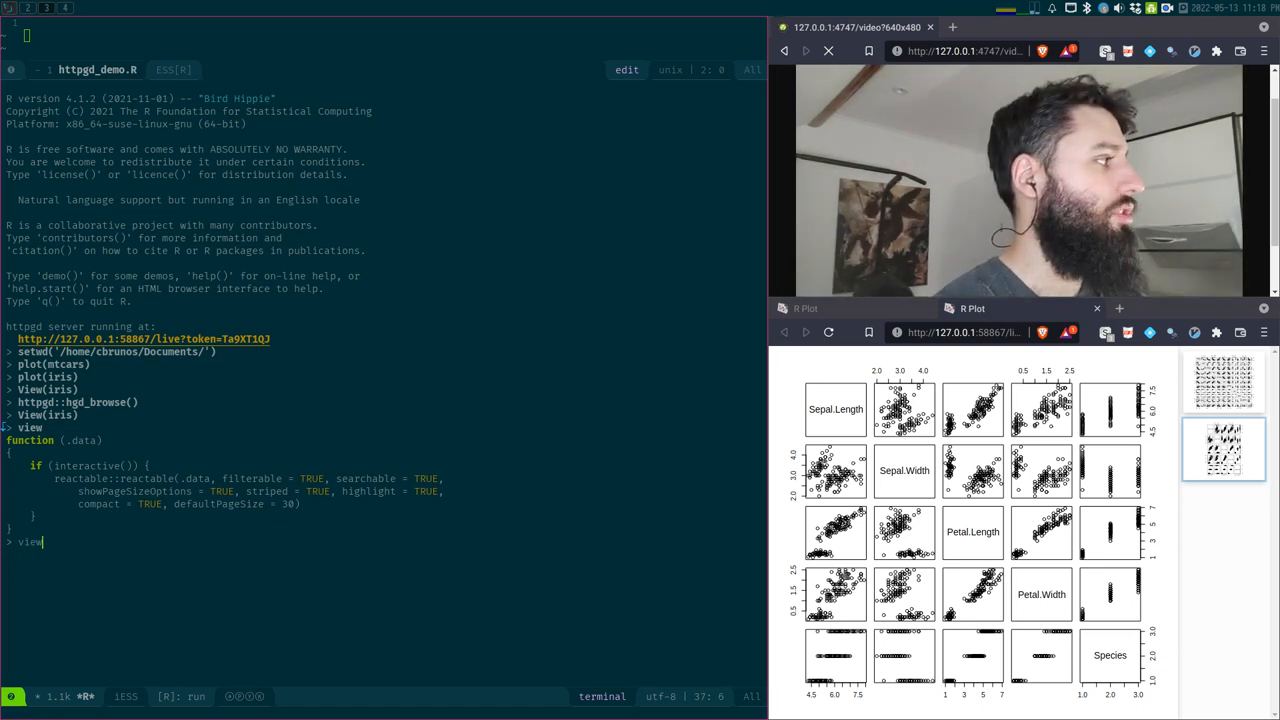
text((mtcars))
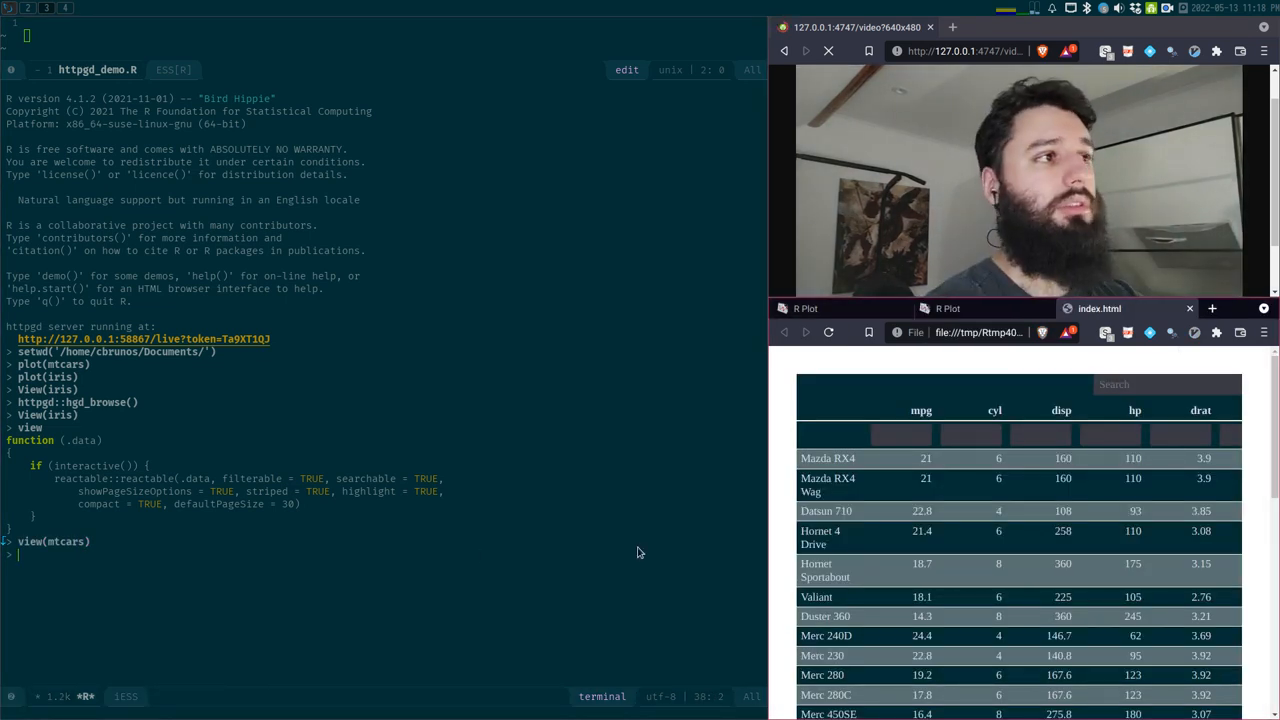
mouse_move(1076, 450)
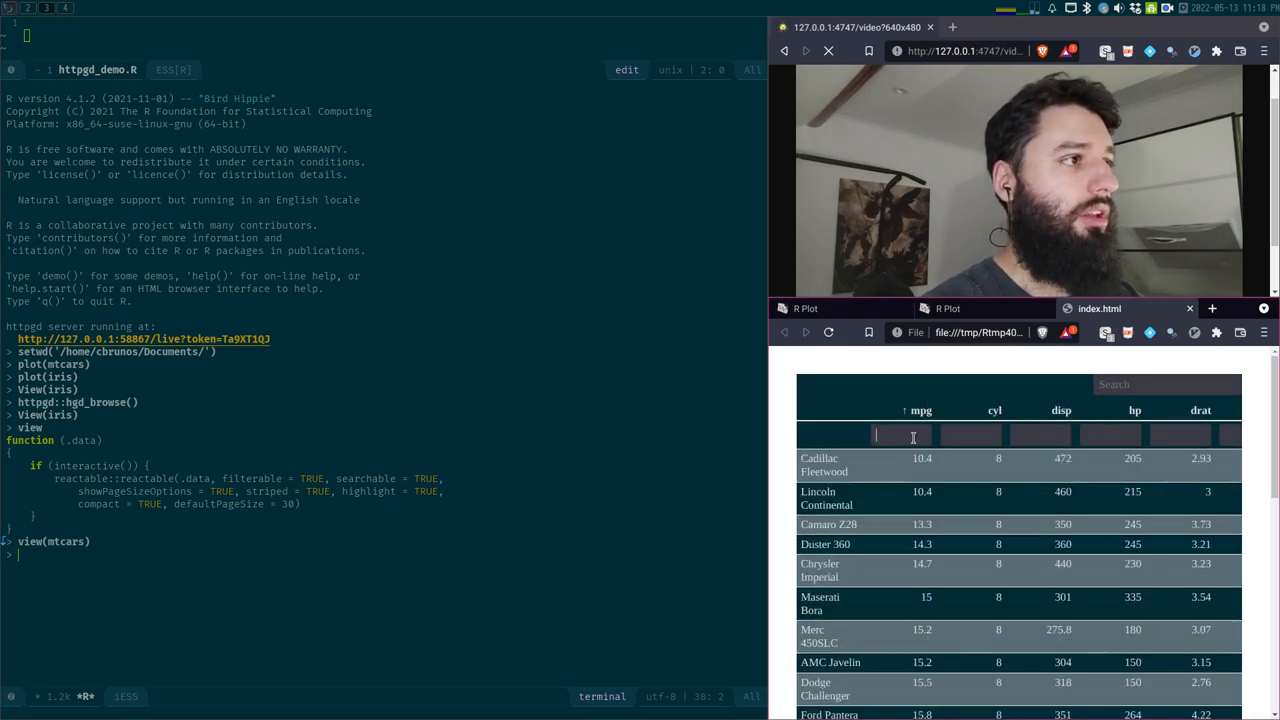
text(8)
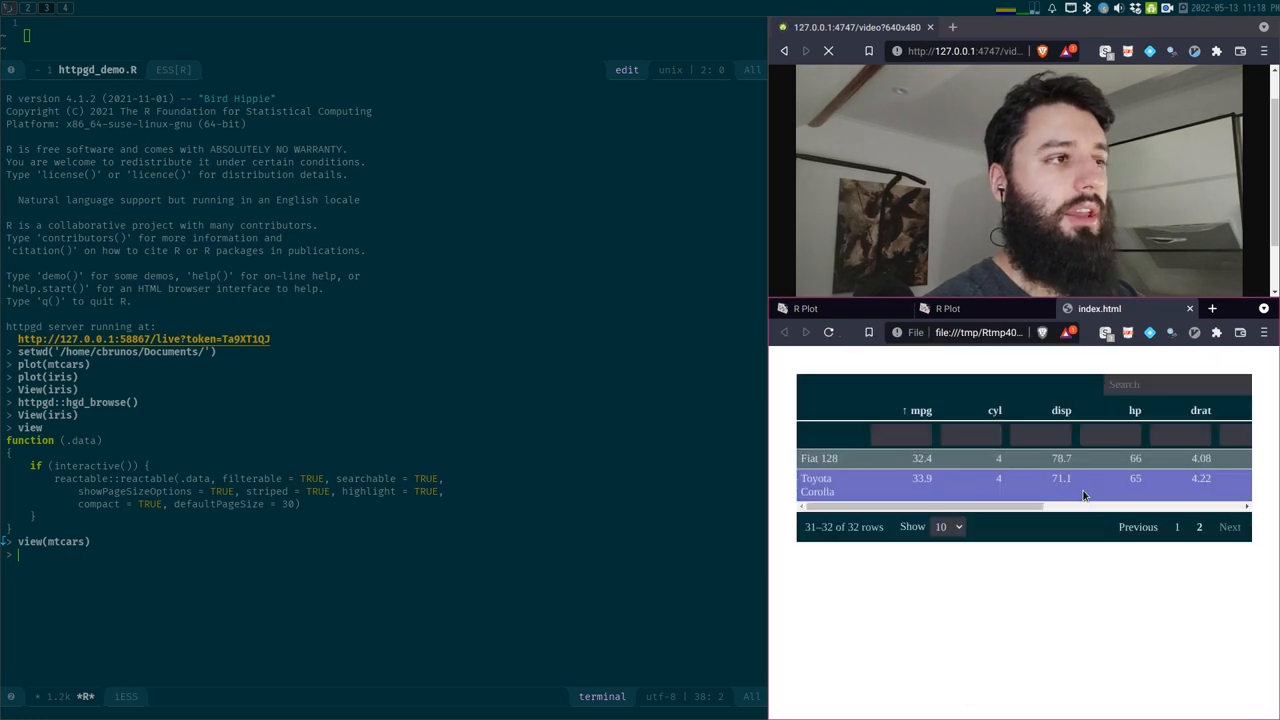
click(1176, 528)
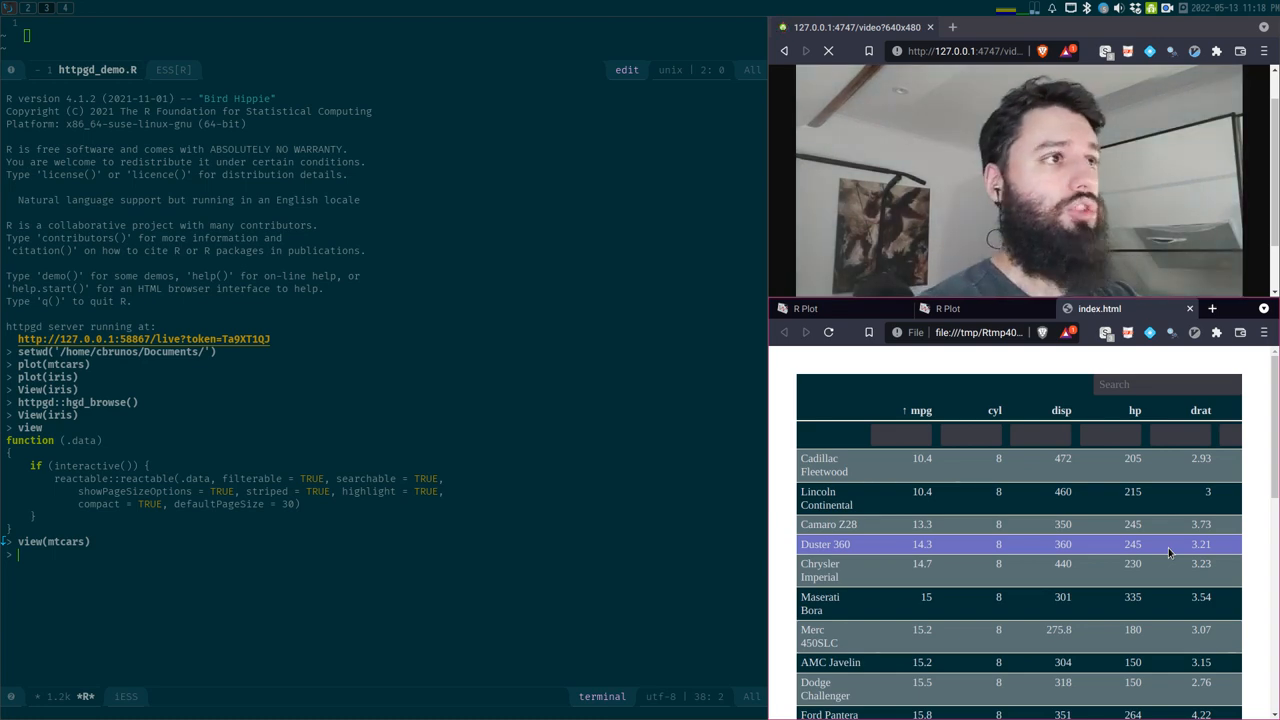
mouse_move(660, 456)
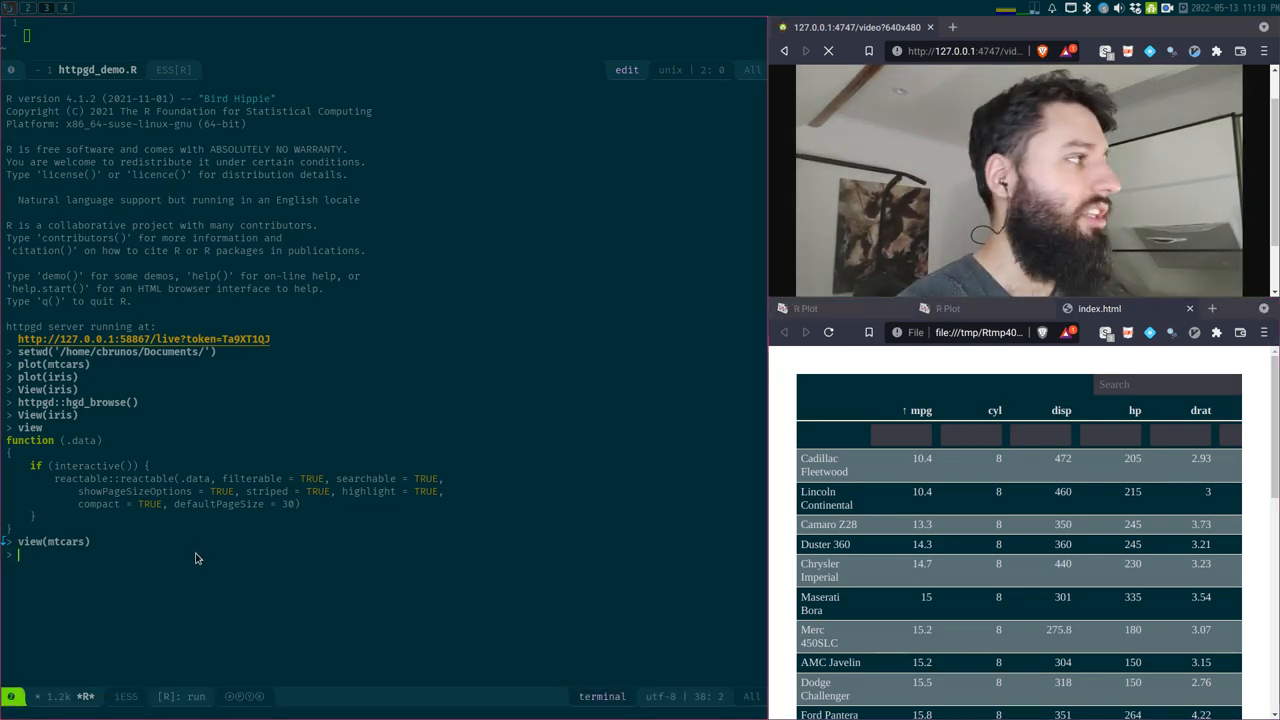
- Run view_xl(mtcars), close the Gnumeric sheet via File > Close, then print view_xl's definition
text(view_x1)
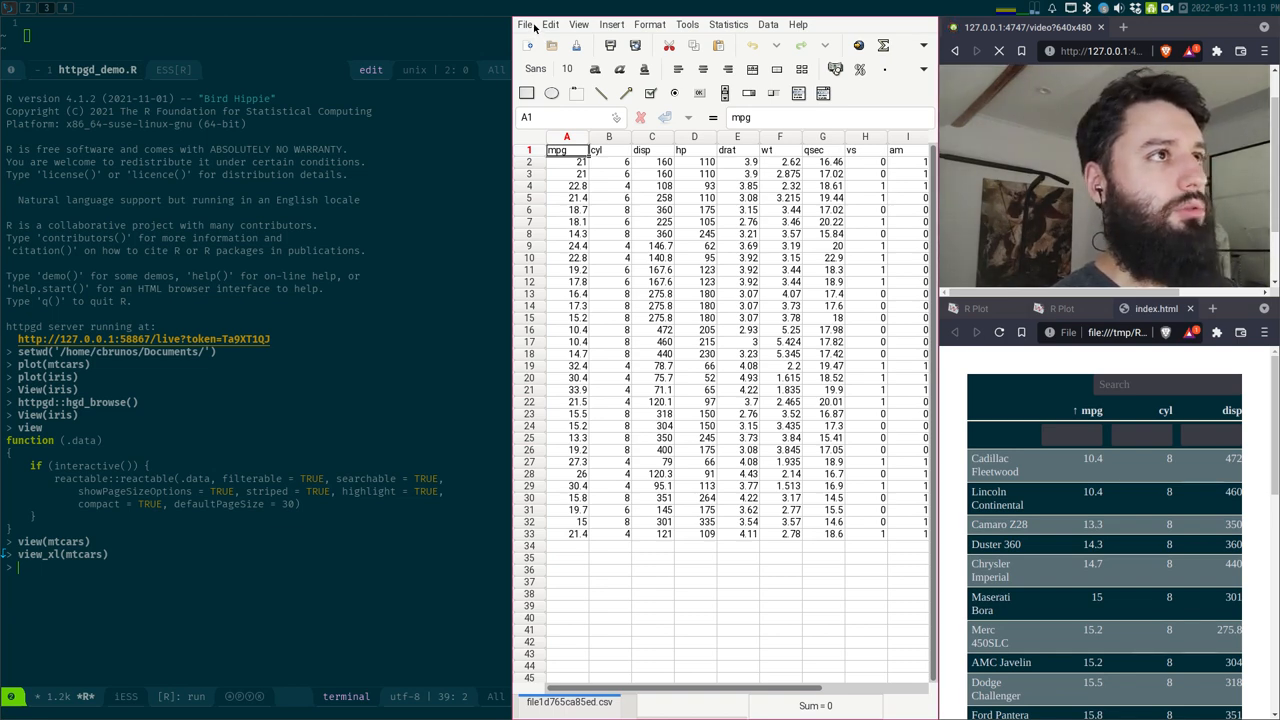
click(524, 24)
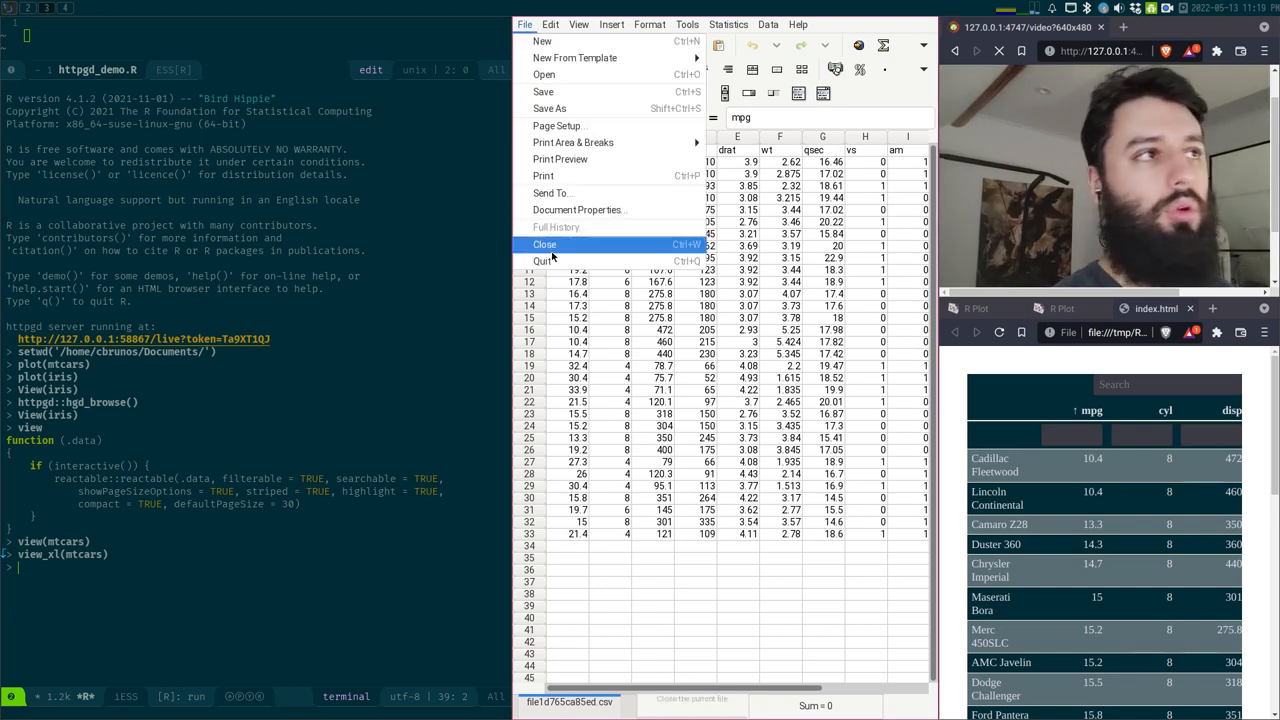
click(544, 244)
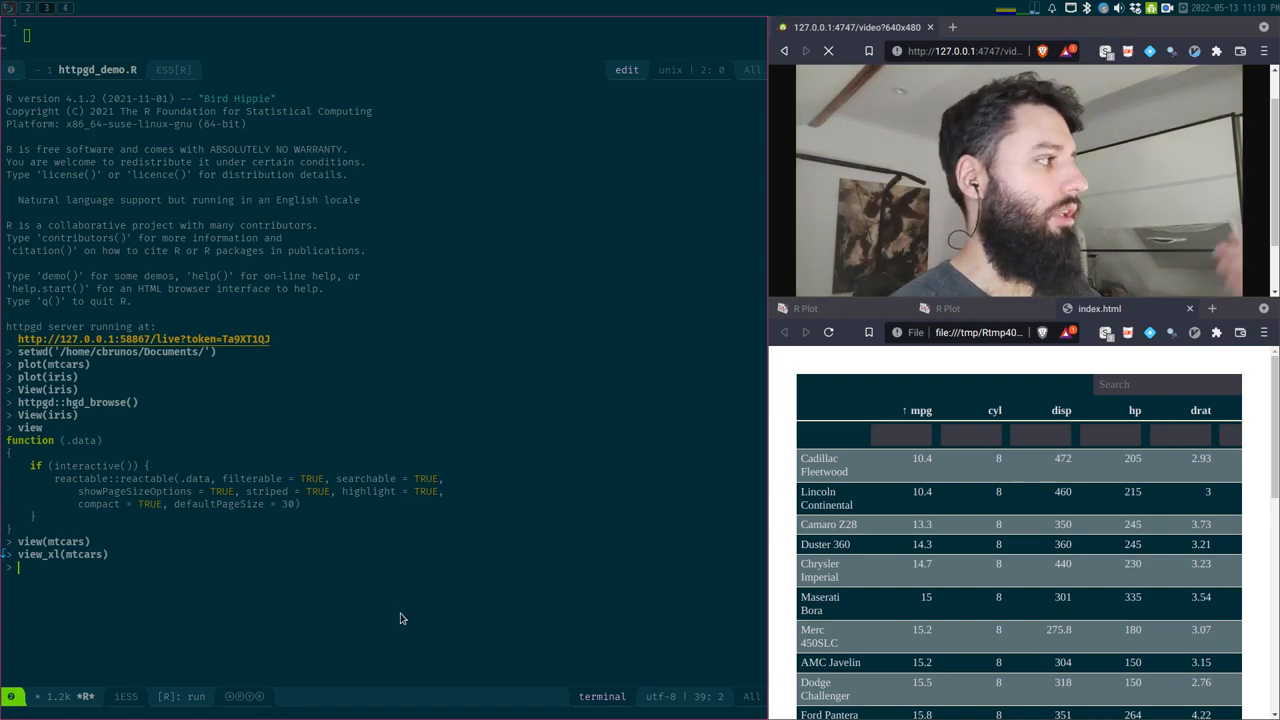
text(view_x)
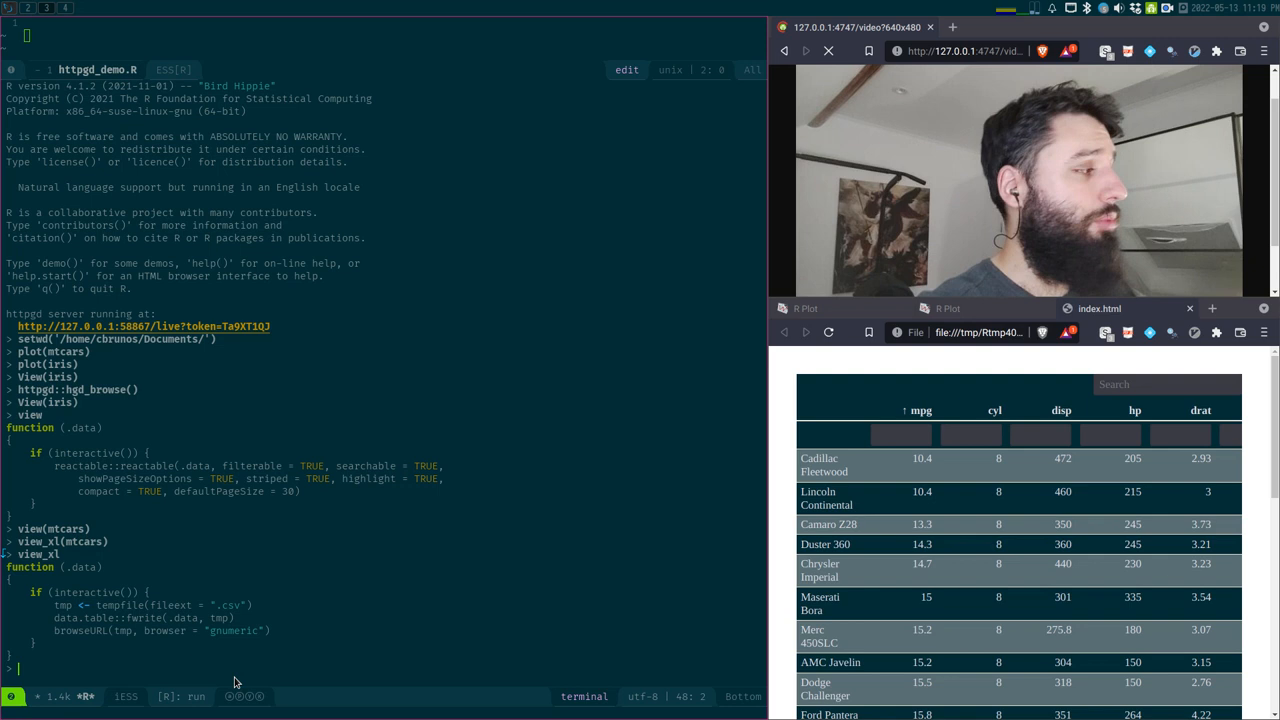
- Run library(dplyr), correcting a typo in the package name first
text(libary(dp)
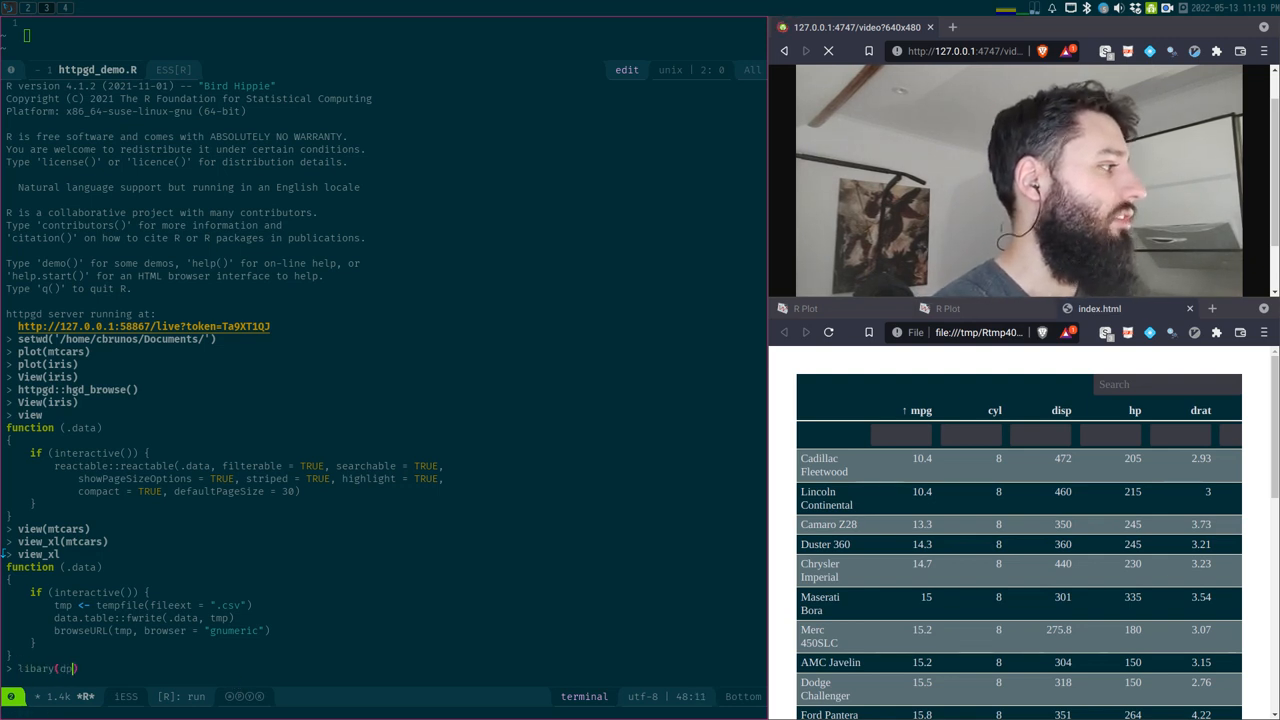
key(BackSpace)
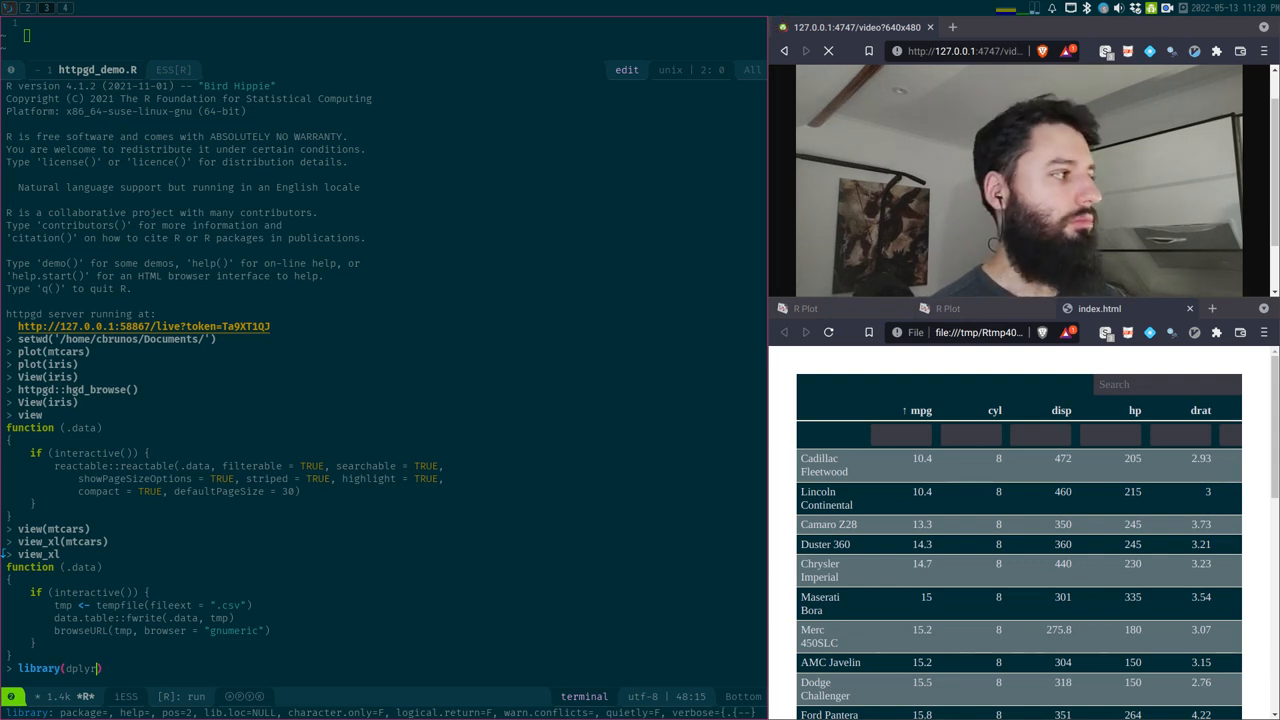
key(Return)
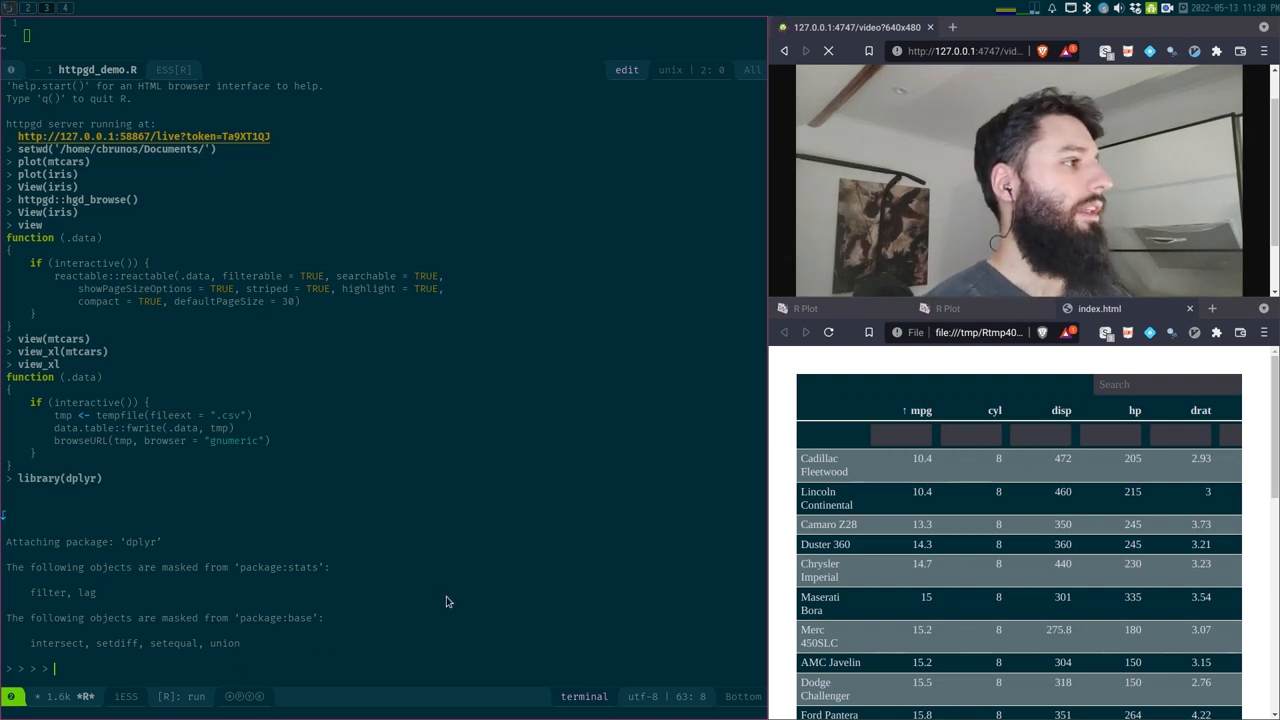
mouse_move(378, 680)
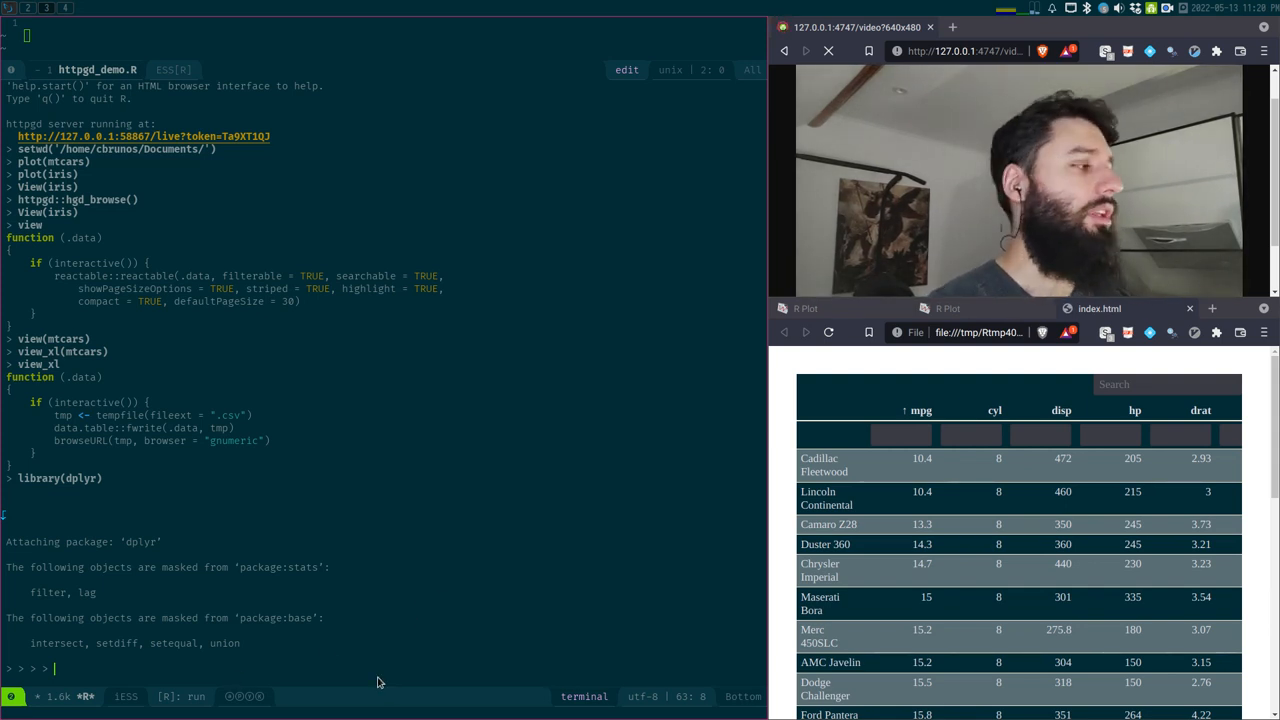
- Pipe mtcars through filter(am == 1) and select(mpg, hp, am) into view_xl(), opening 13 rows in Gnumeric
text(mtcars %>% filter(am == 1)
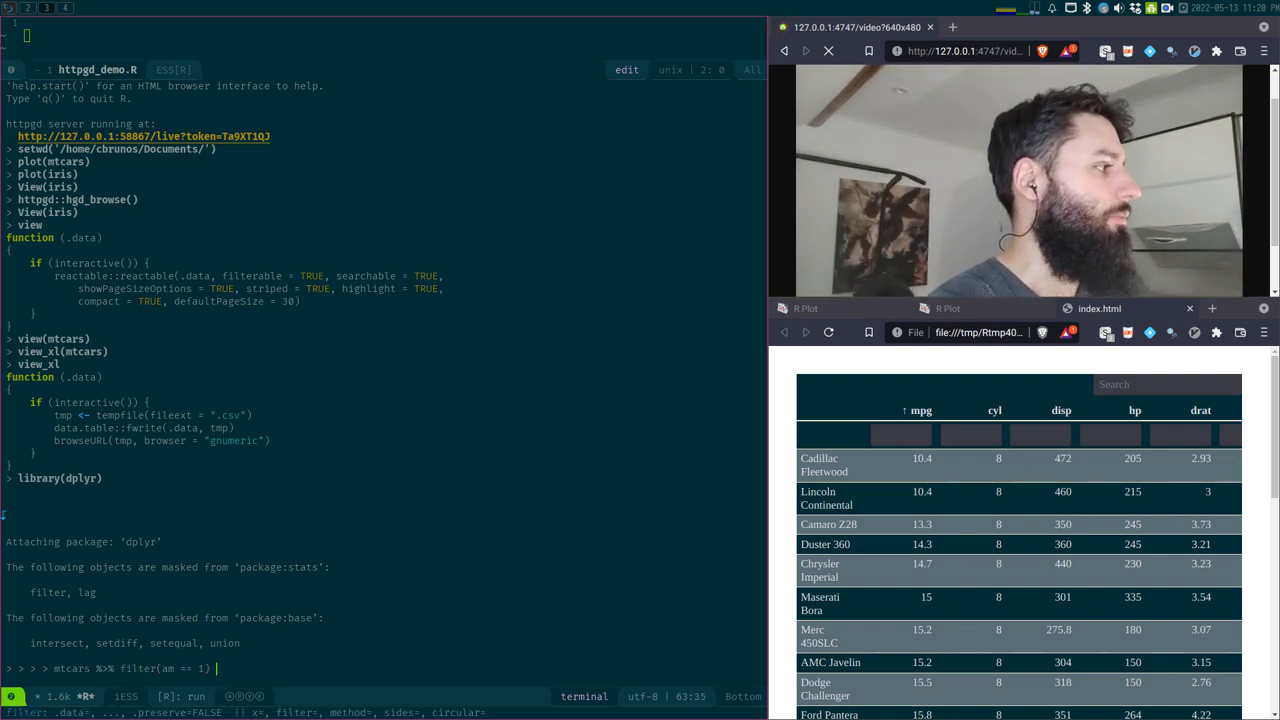
text(%>% select())
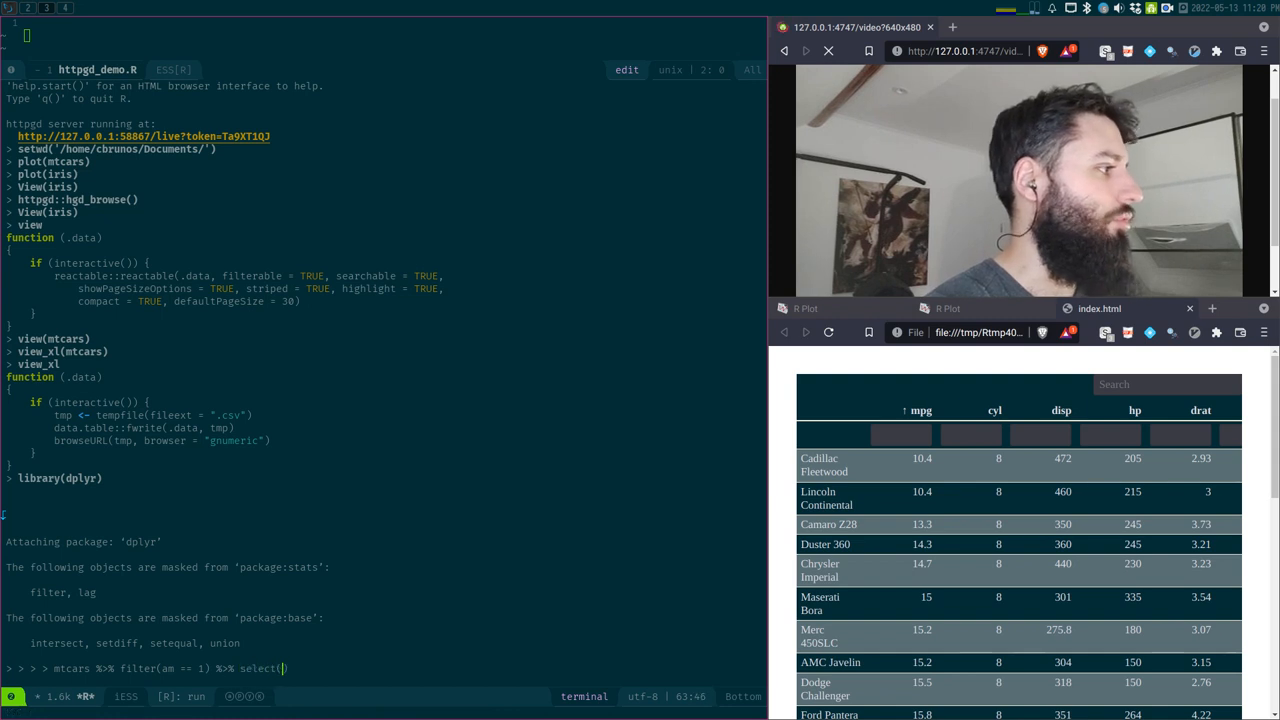
text(mpg, hp,)
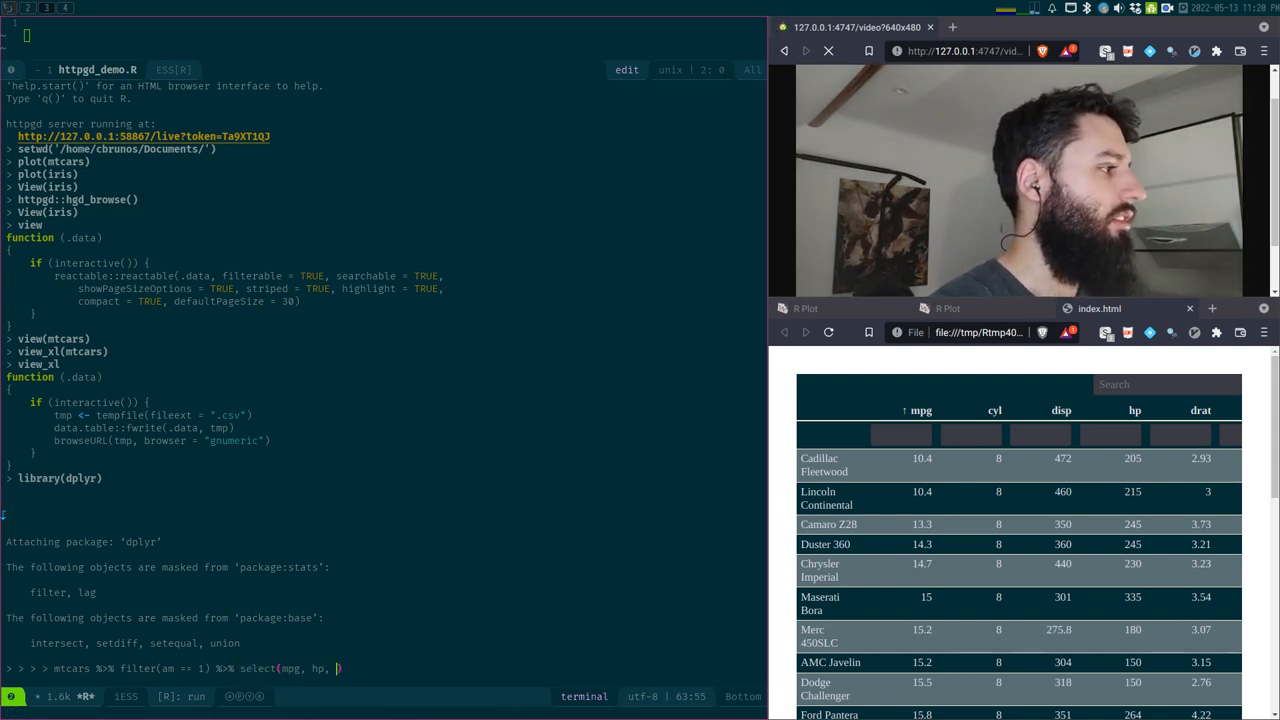
text(am) %>%)
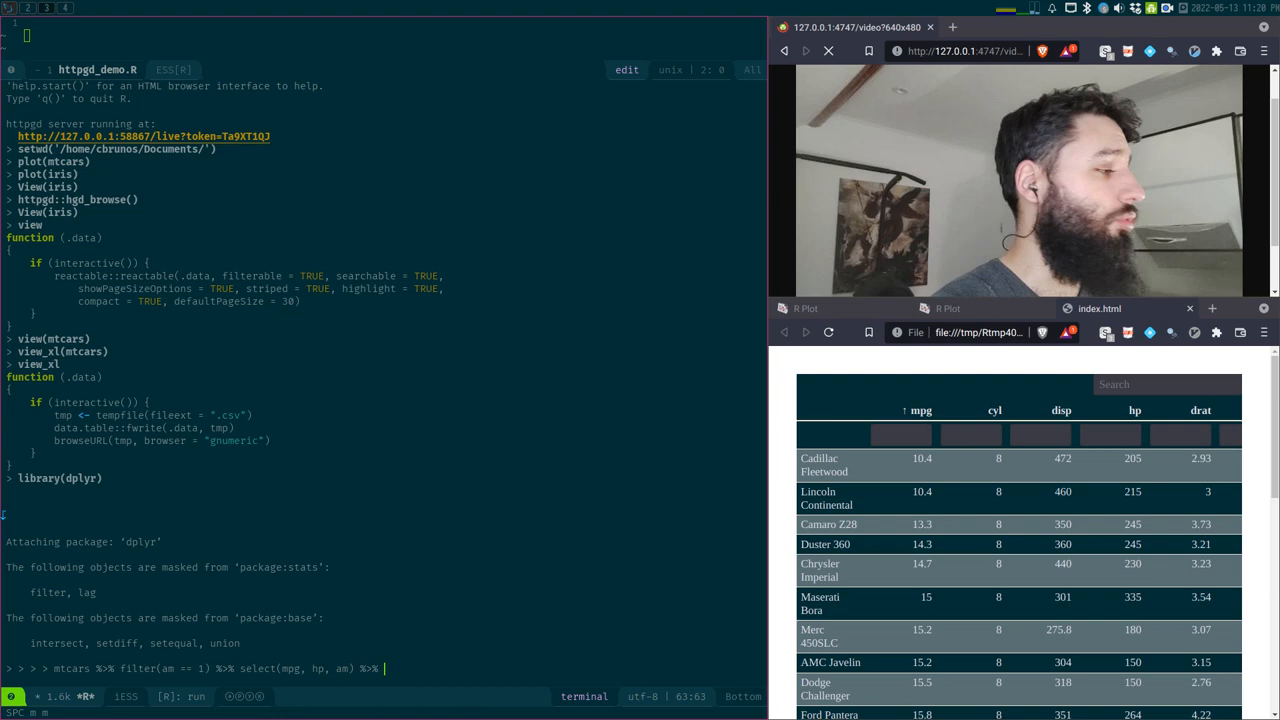
text(view_xl())
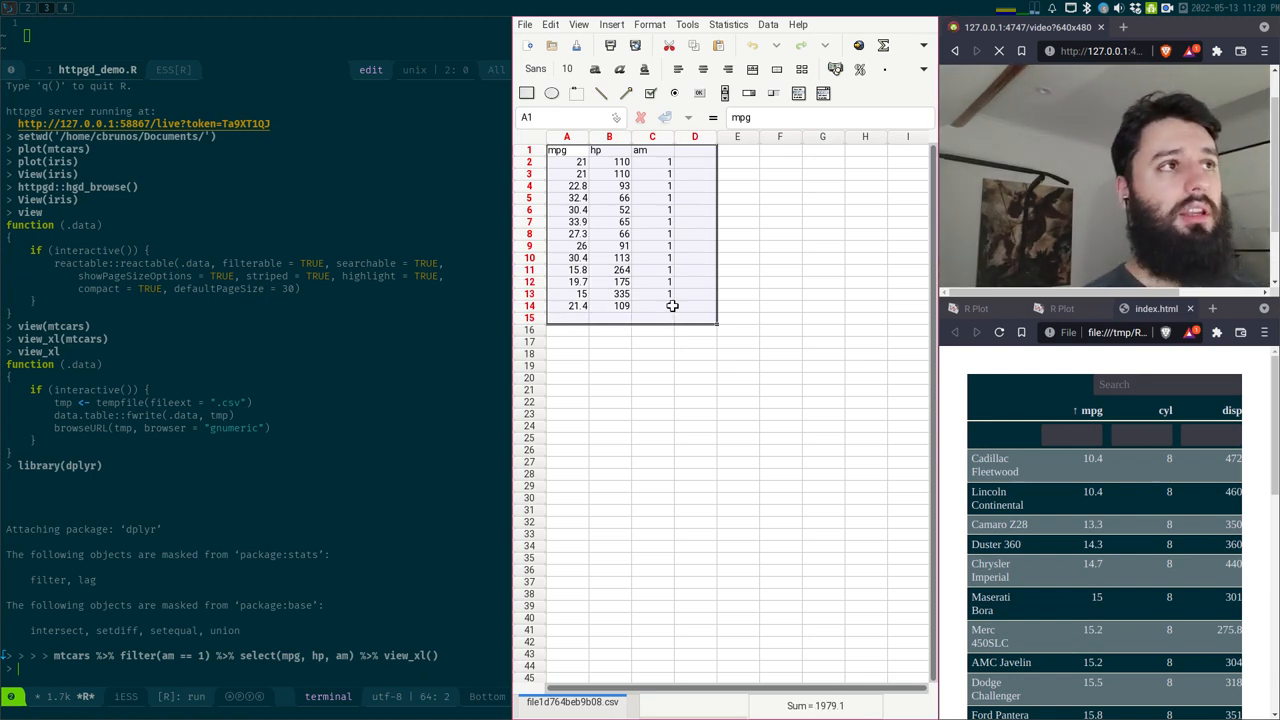
mouse_move(680, 216)
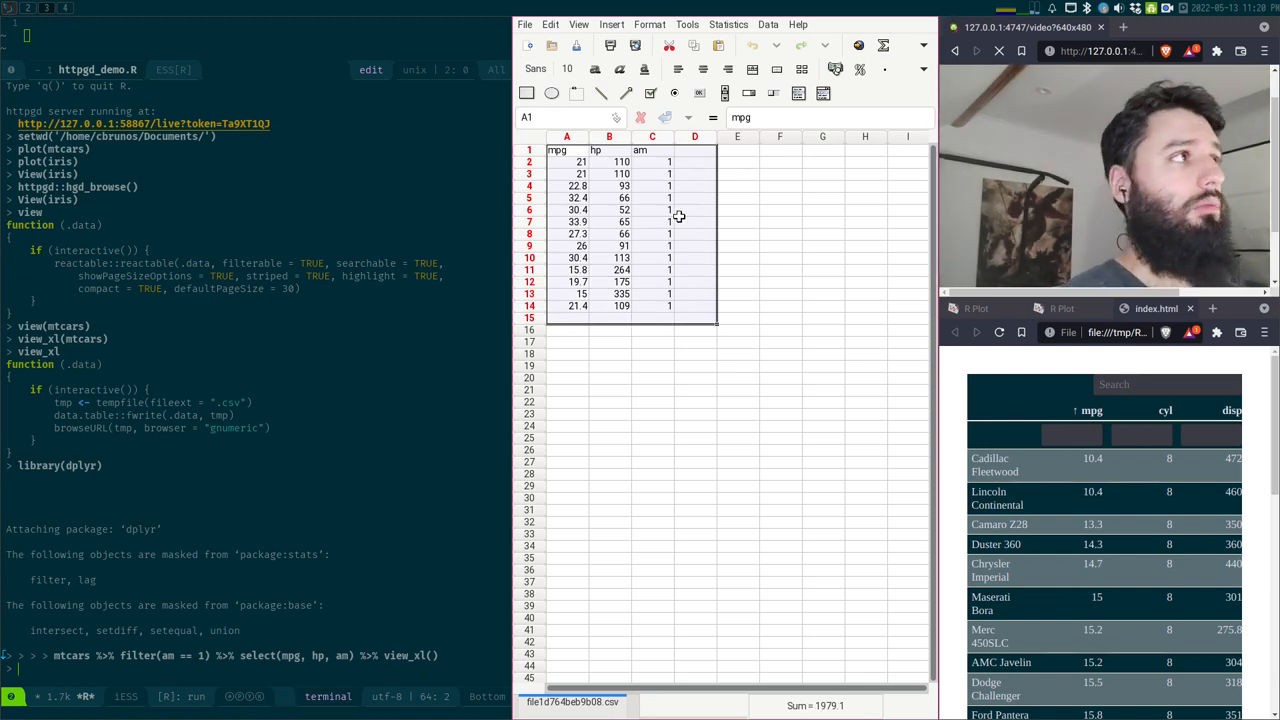